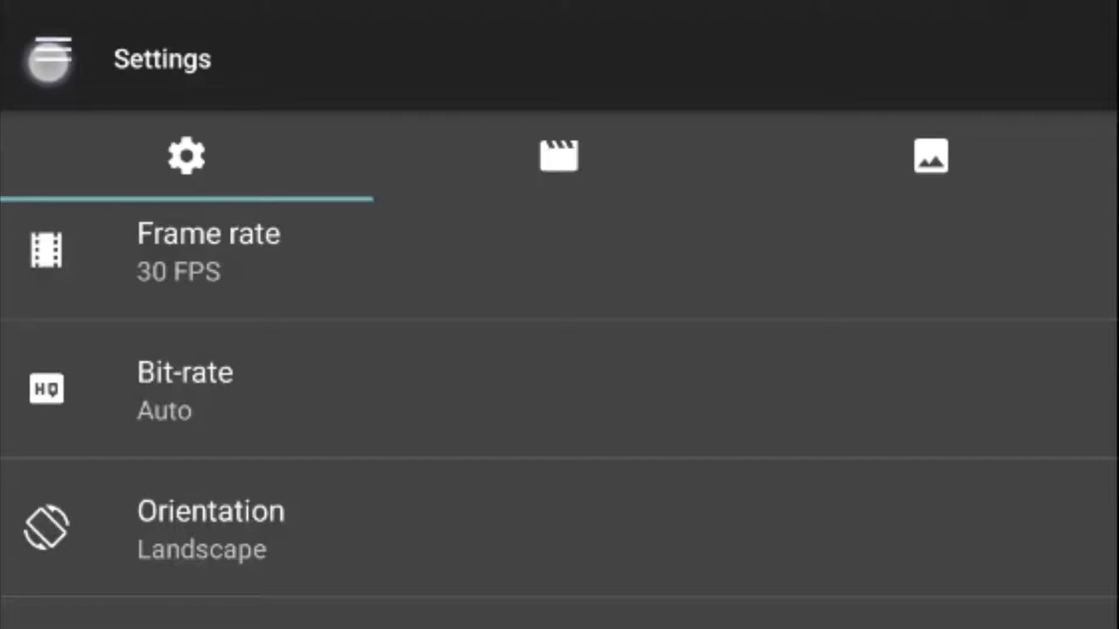
Leave Settings and show the list of recorded videos
left_click(45, 59)
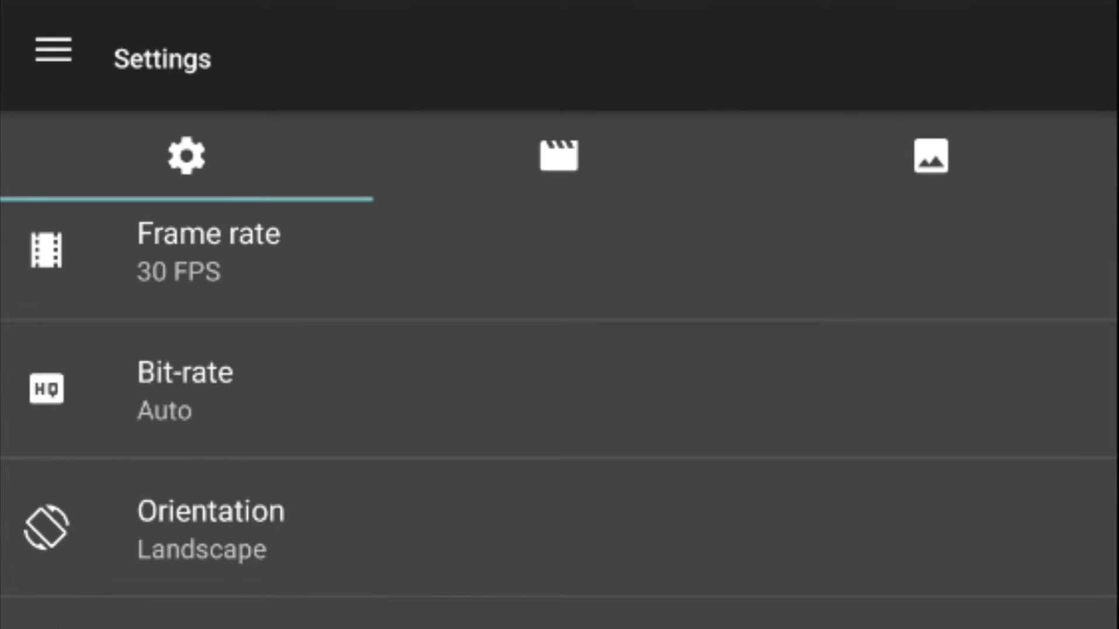
left_click(558, 155)
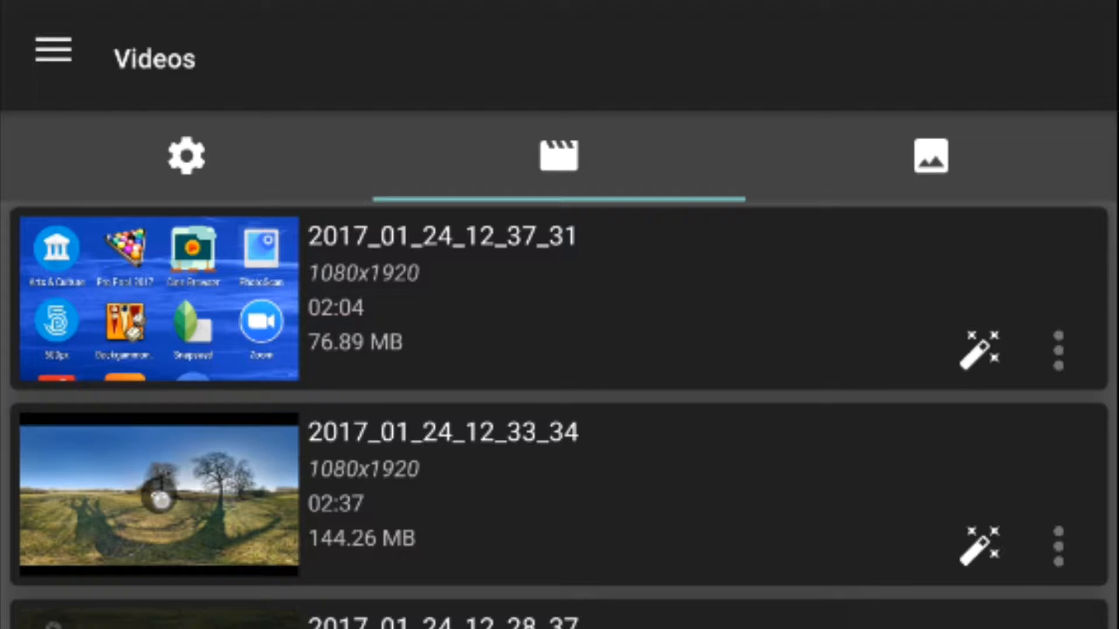
Show the Screenshots gallery and view 2017_01_24_09_34_25.png full-screen
left_click(930, 155)
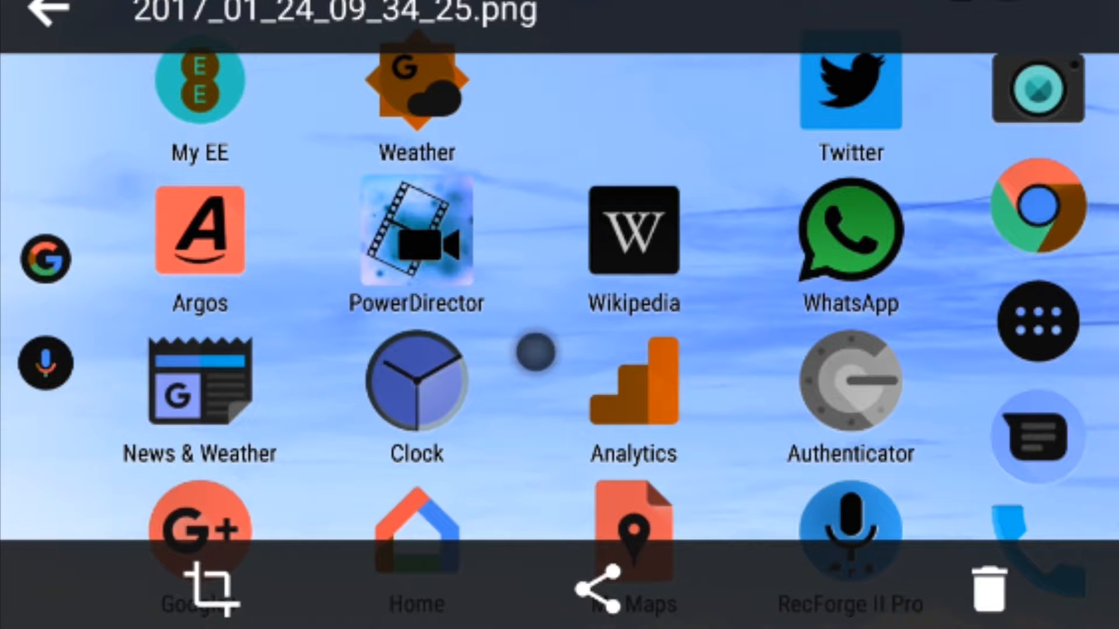
Bring the screenshot into the crop editor with a square 1:1 frame
left_click(201, 591)
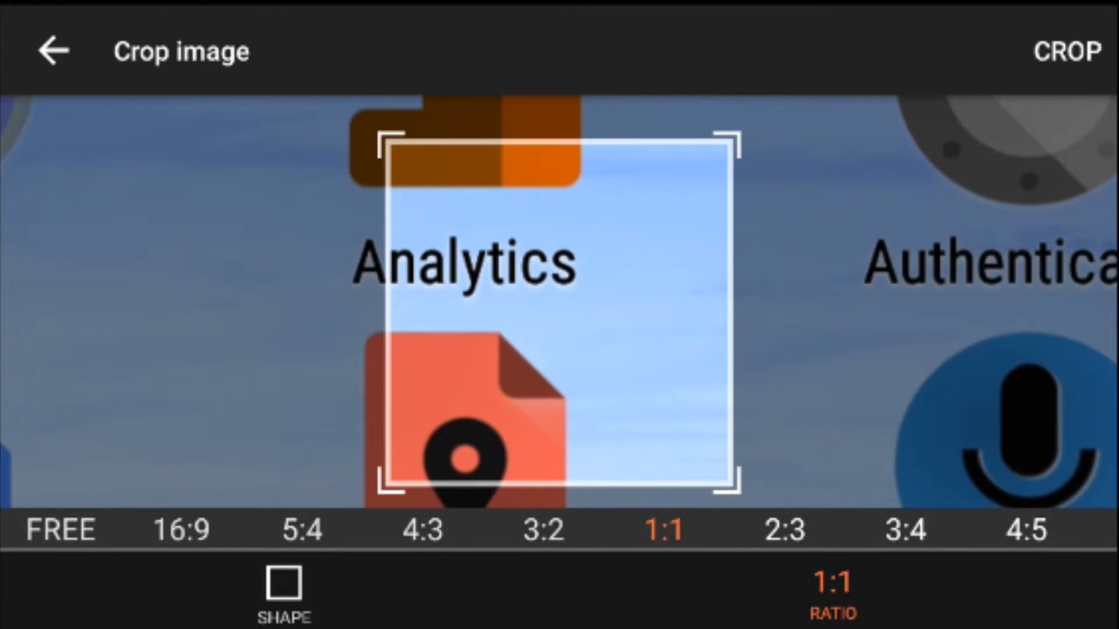
Choose an oval crop shape after trying the circle option
left_click(285, 580)
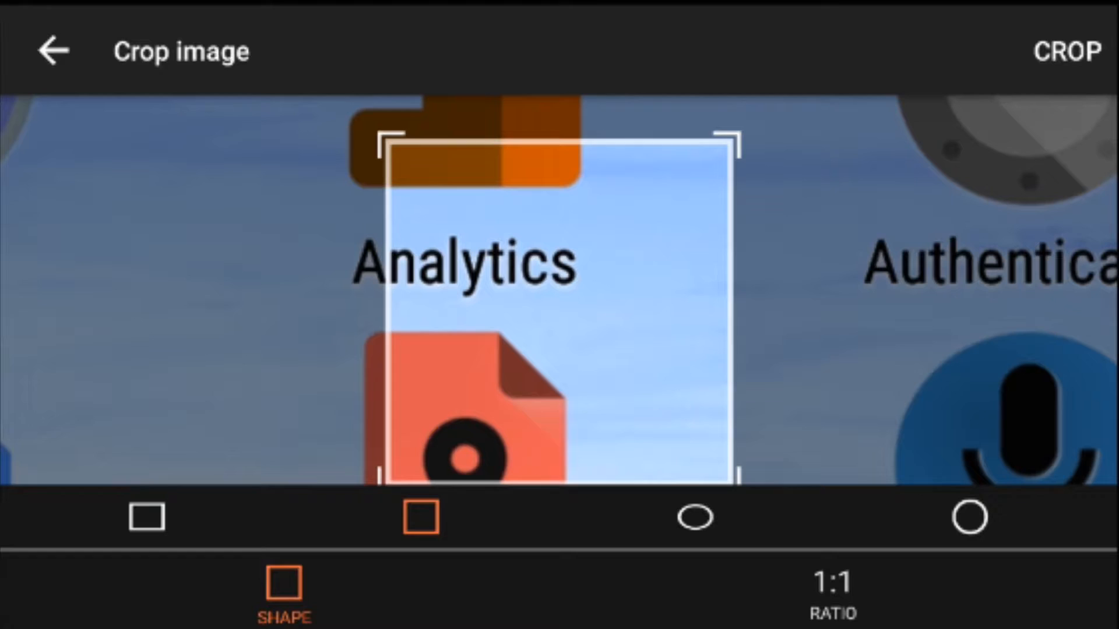
left_click(695, 517)
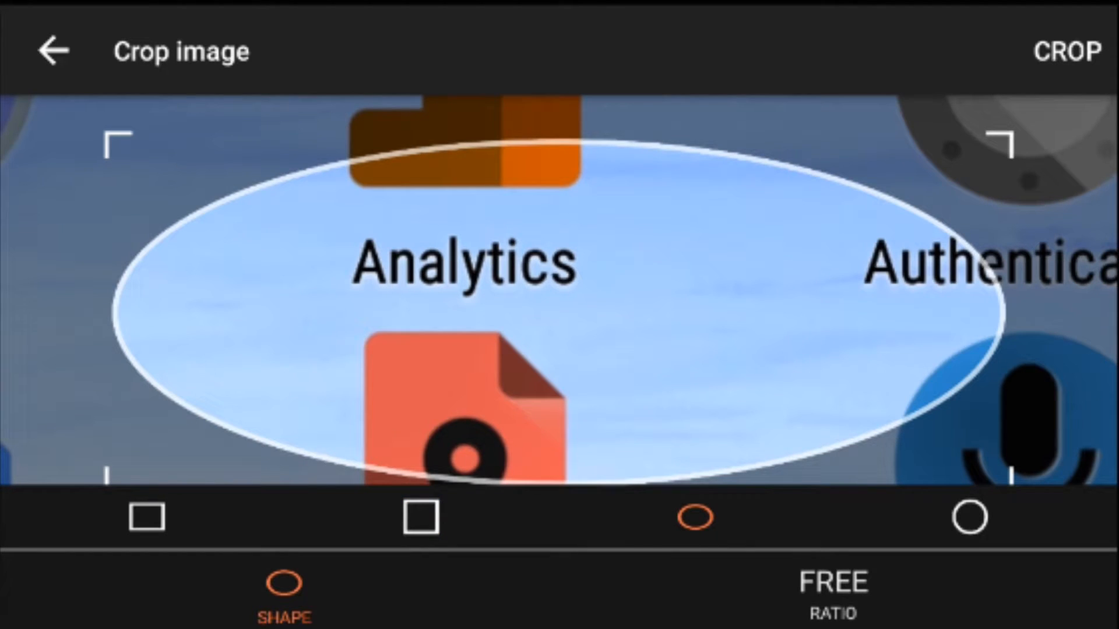
left_click(969, 516)
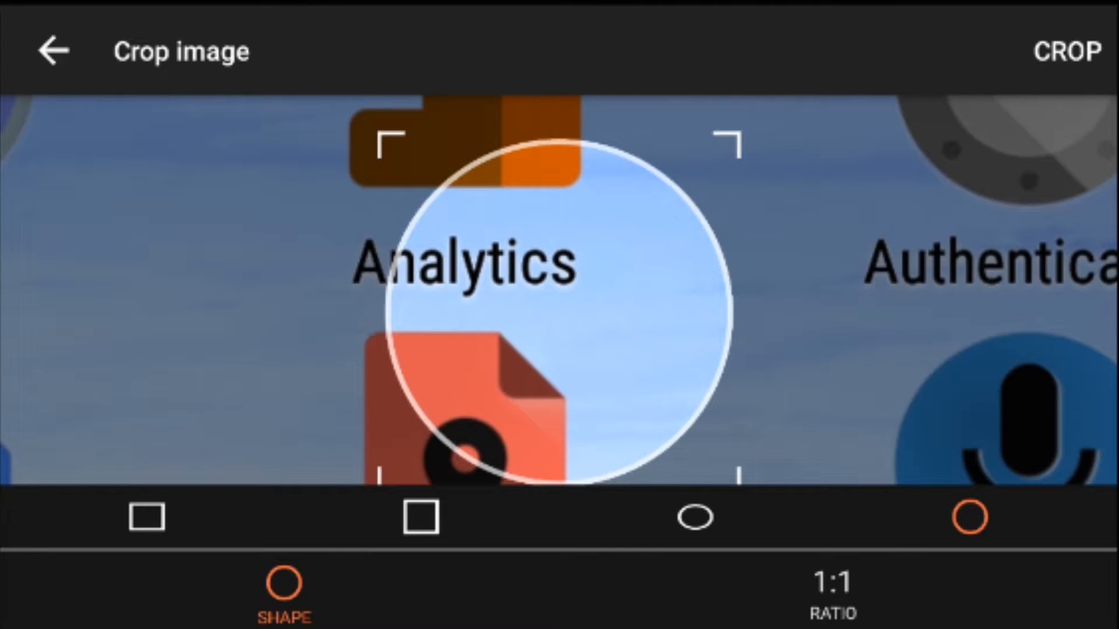
left_click(697, 517)
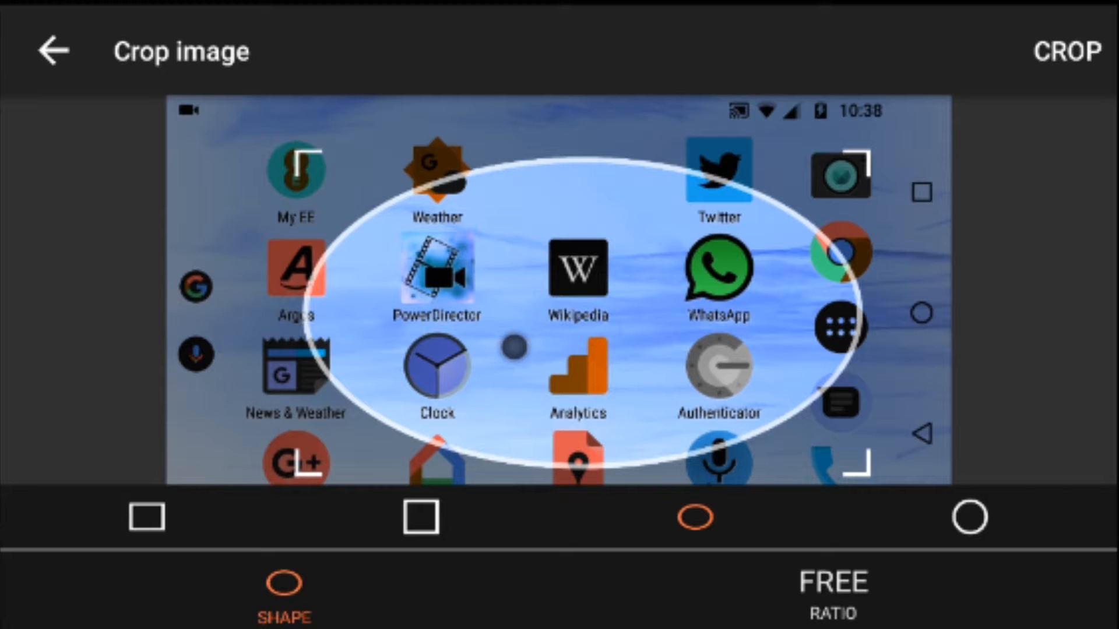
Try 4:3, 2:3 and 4:5 ratios, settle on 5:4 and save the oval crop
left_click(831, 592)
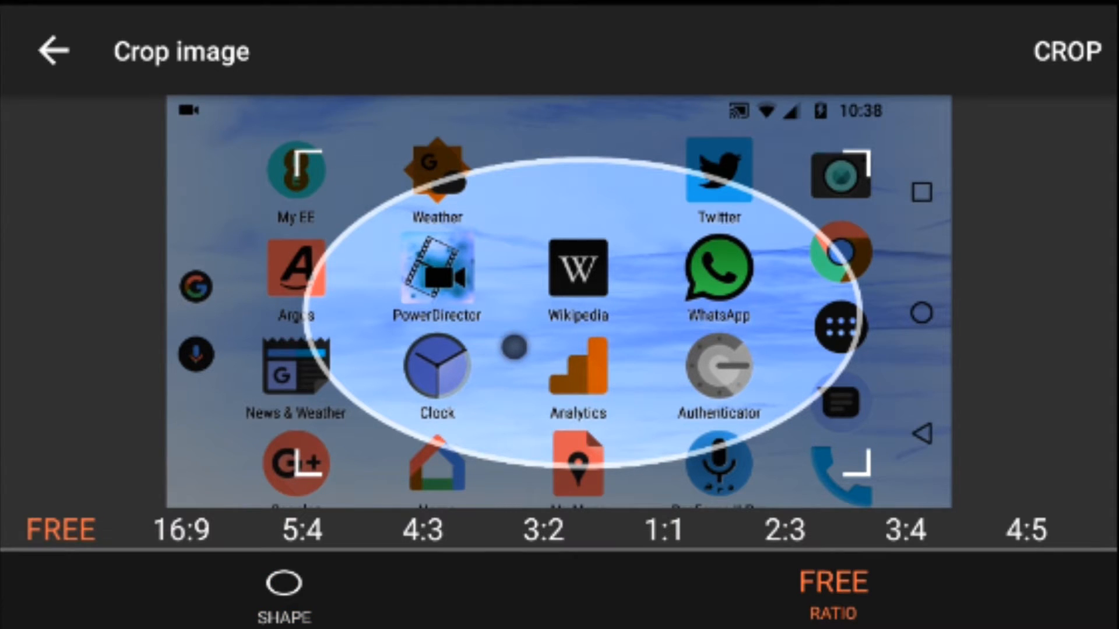
left_click(422, 529)
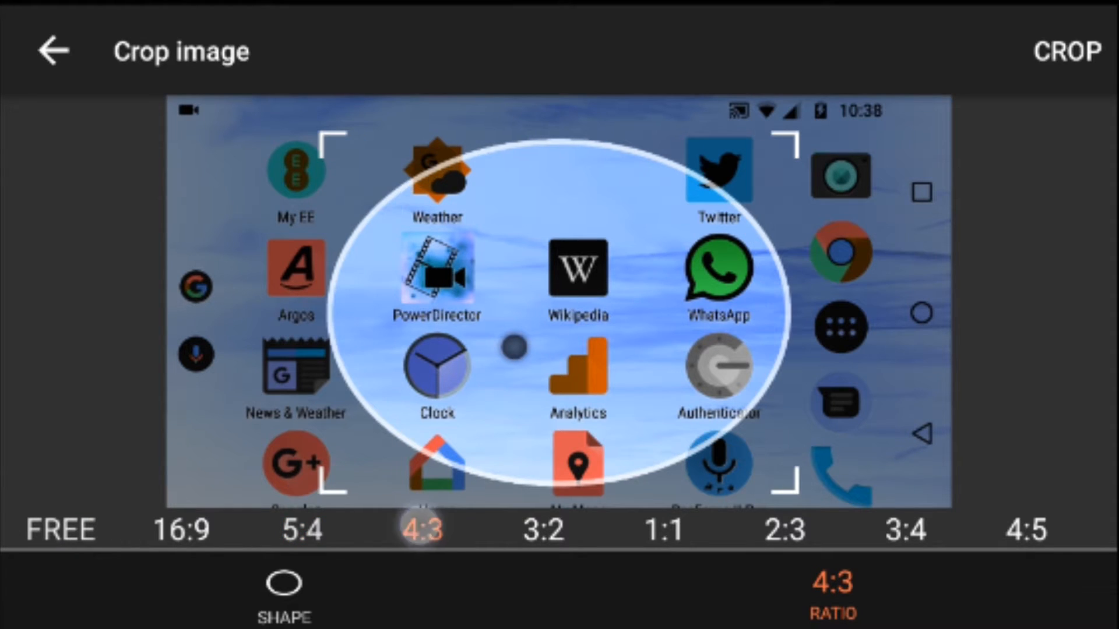
left_click(784, 530)
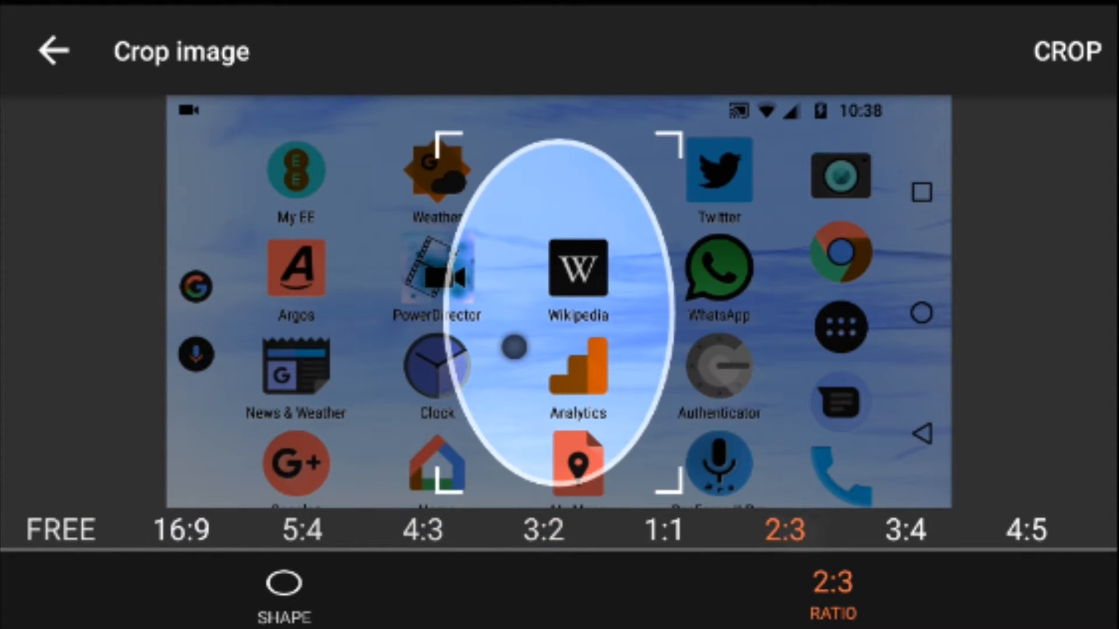
left_click(1026, 531)
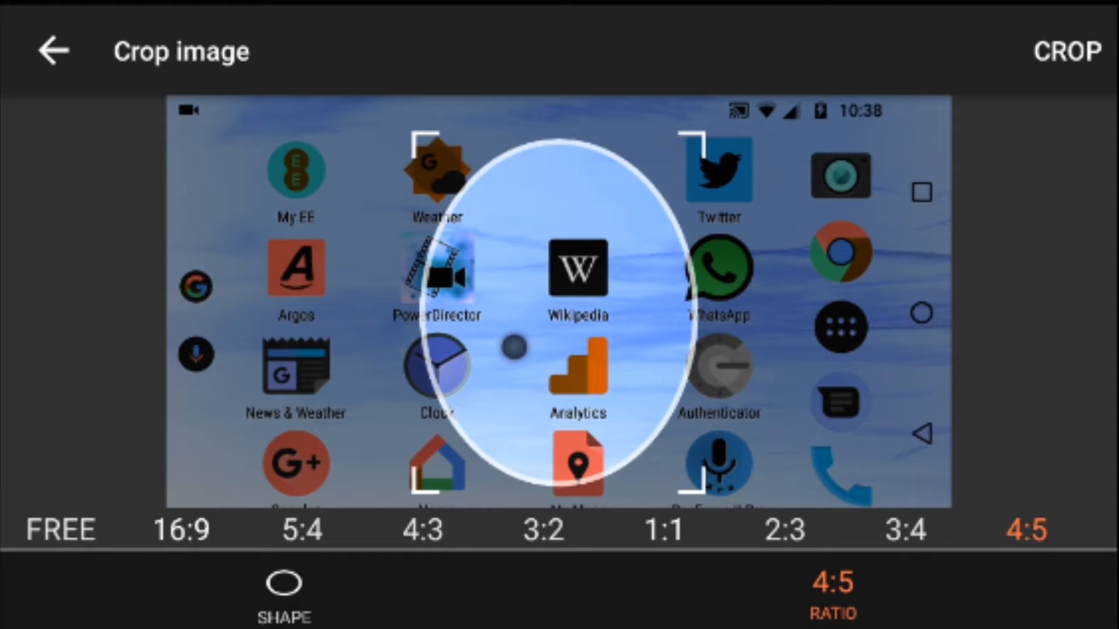
left_click(303, 529)
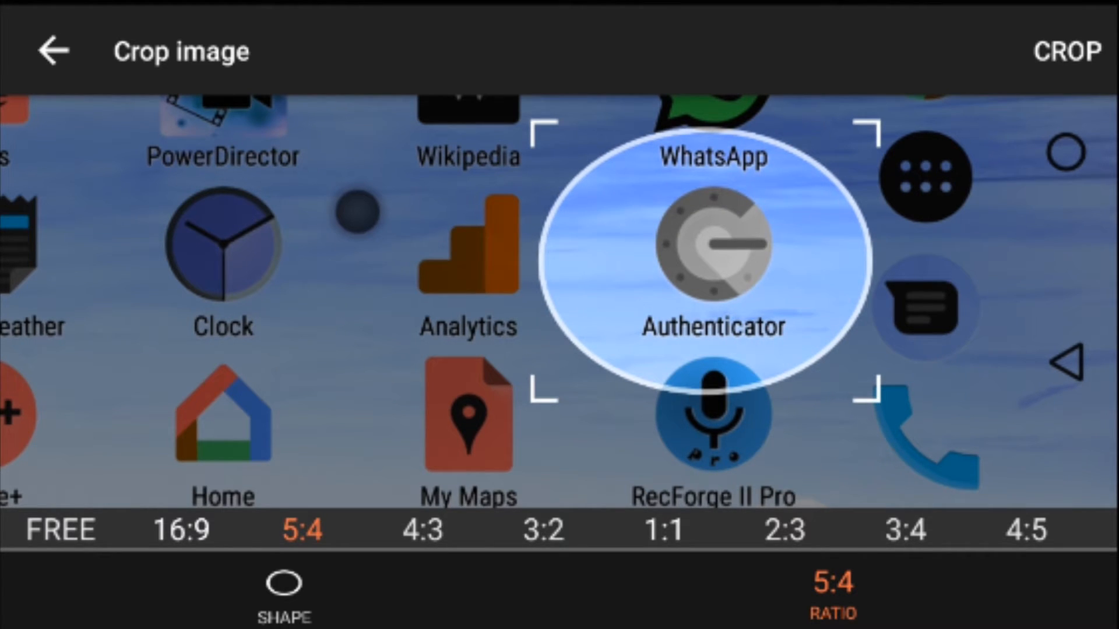
left_click(1068, 51)
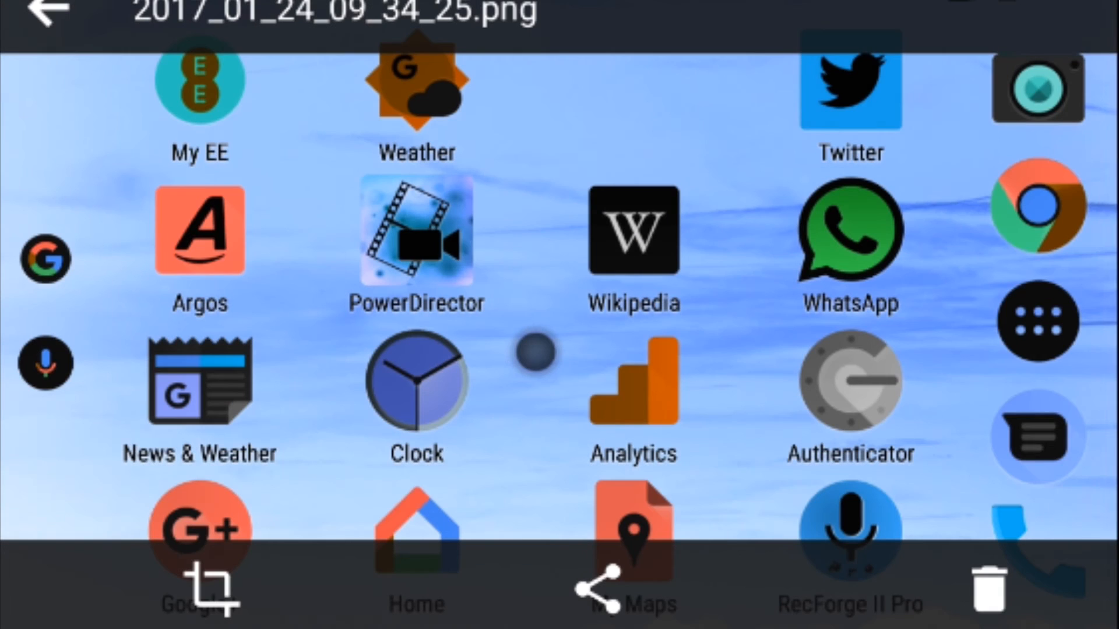
Return to Screenshots and view the new oval screenshot 2017_01_24_15_49_49.png
left_click(46, 17)
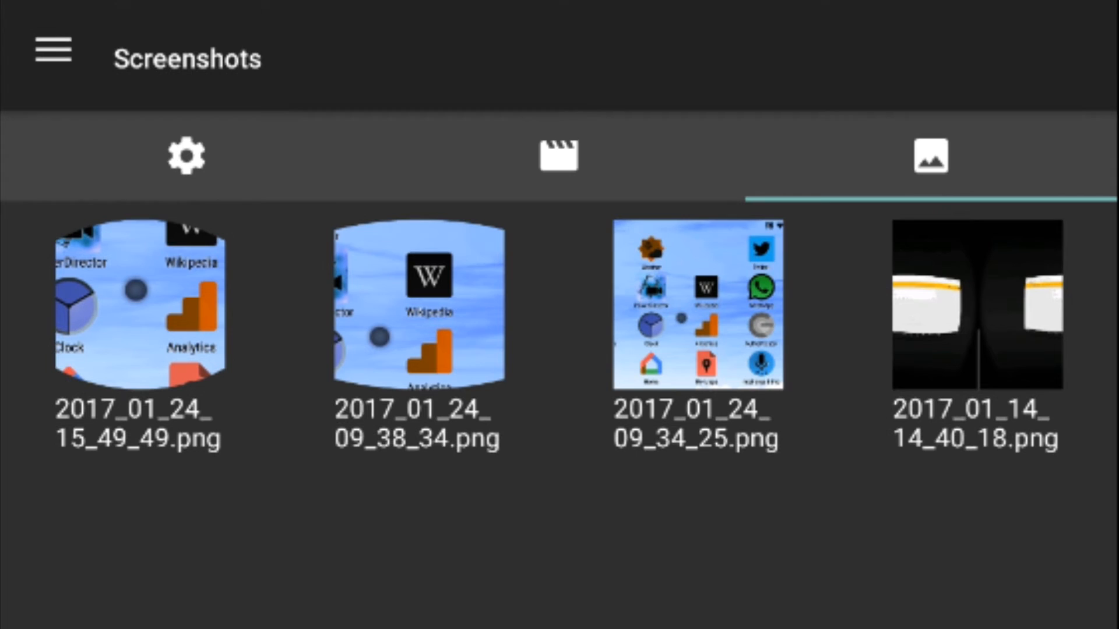
left_click(138, 308)
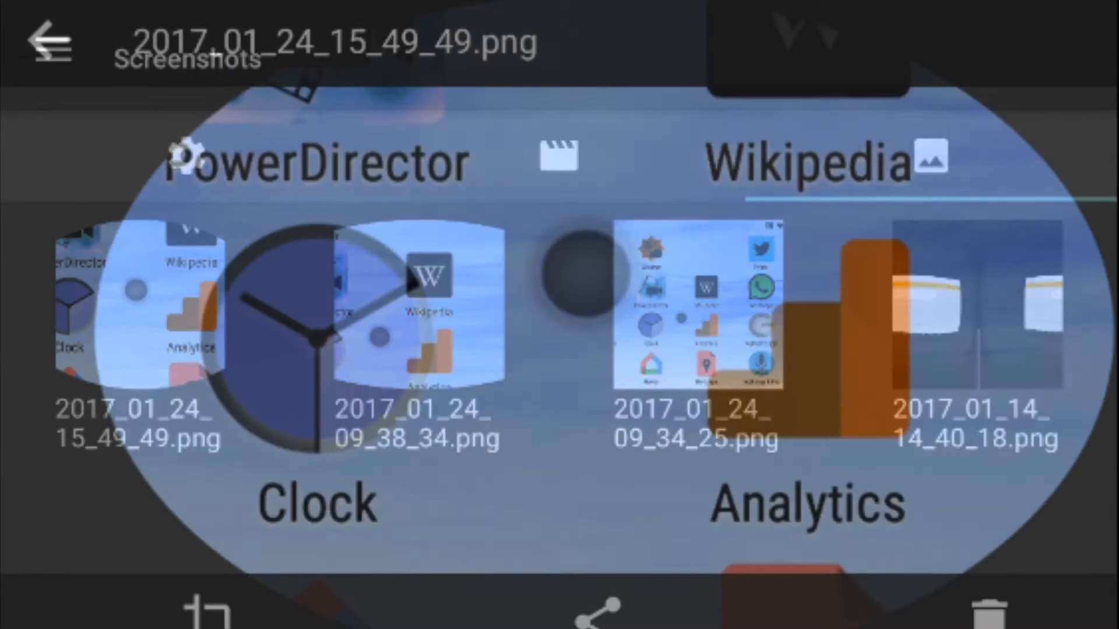